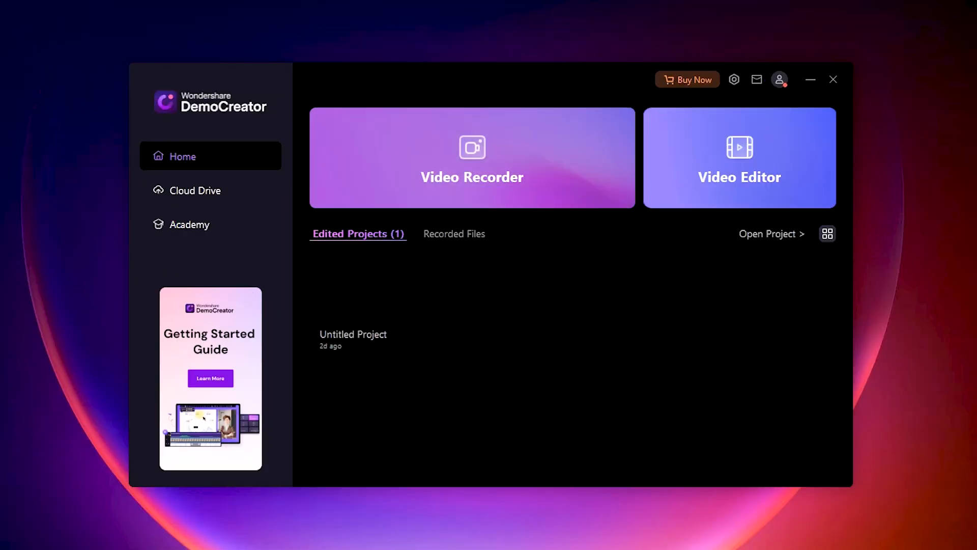
- Start the Video Recorder from the home screen to reach the 'What would you like to record?' chooser
click(471, 157)
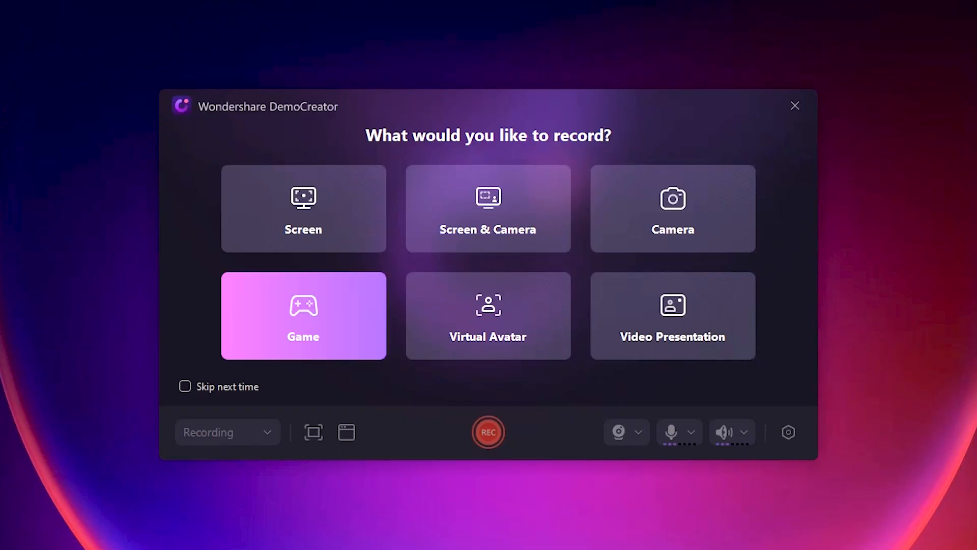
click(303, 208)
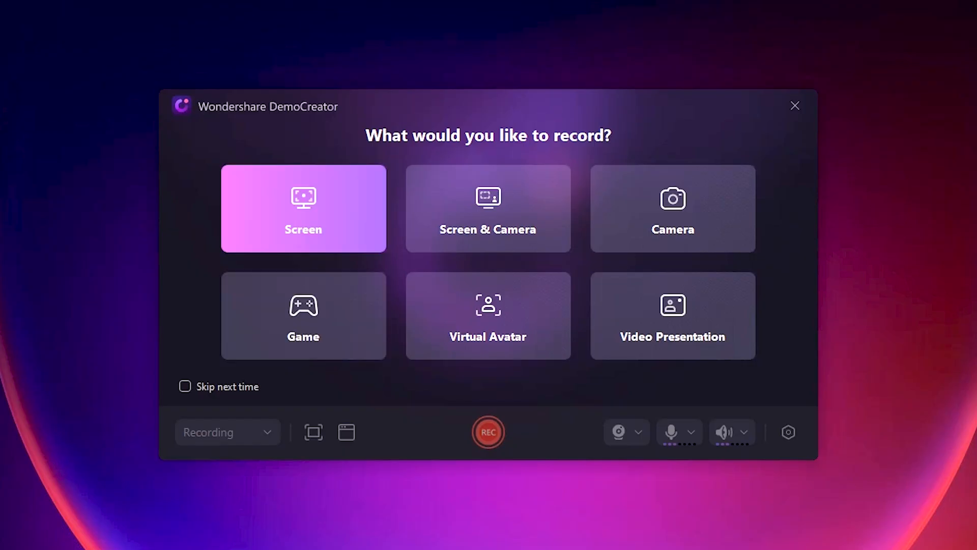
mouse_move(488, 208)
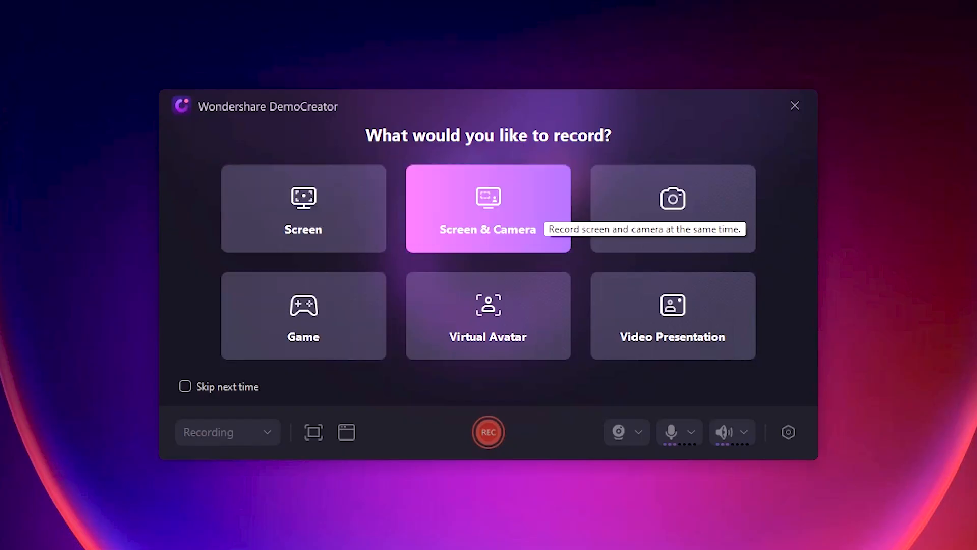
mouse_move(672, 208)
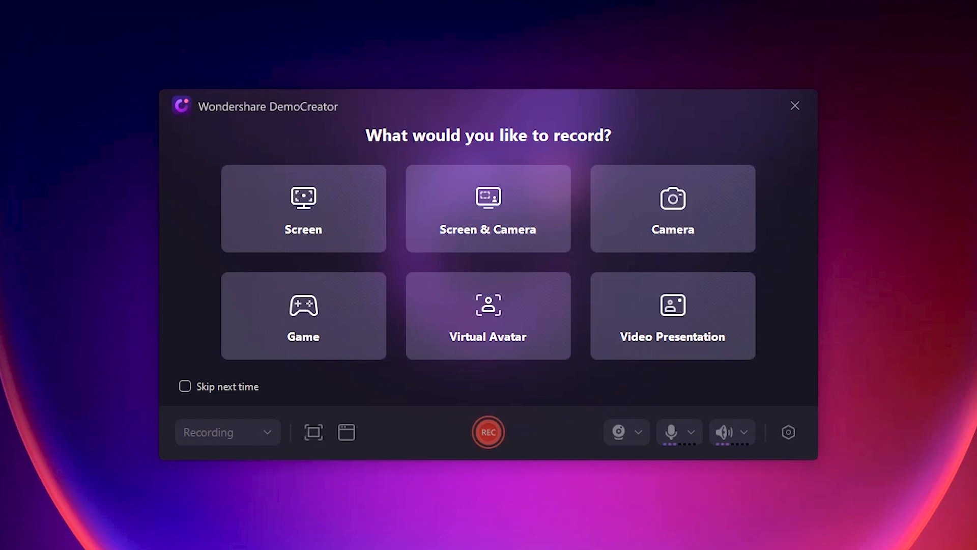
- Choose Screen & Camera mode, giving a 1280 × 720 capture area with the webcam bubble at lower right
click(488, 208)
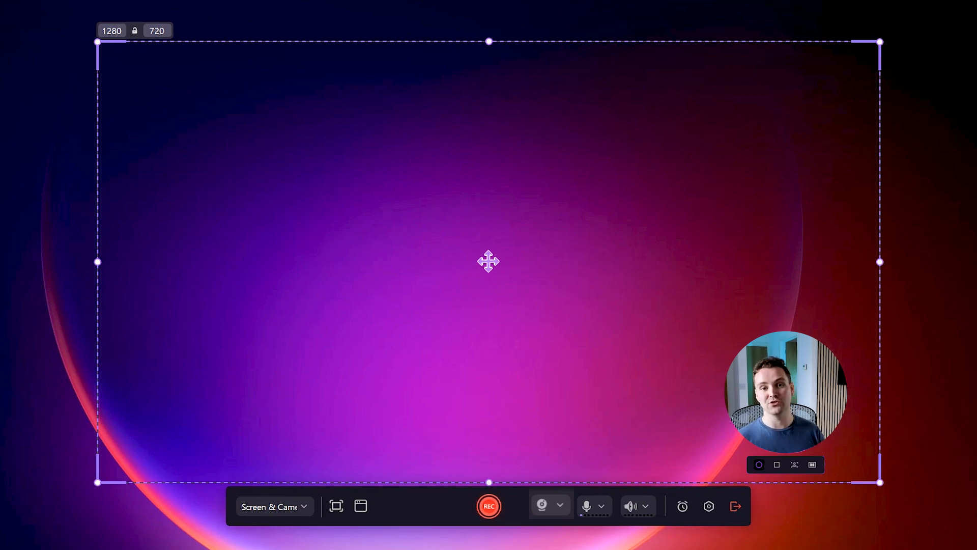
mouse_move(708, 506)
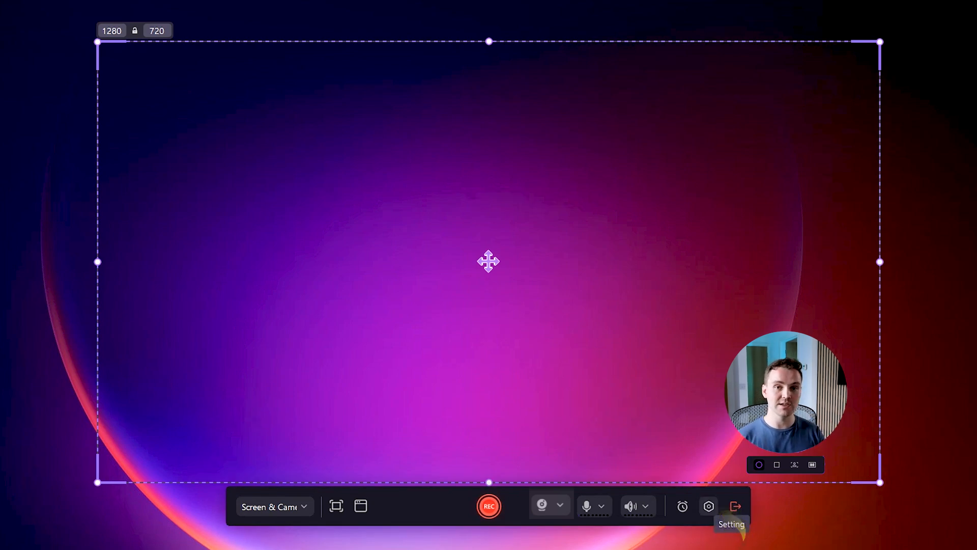
click(709, 505)
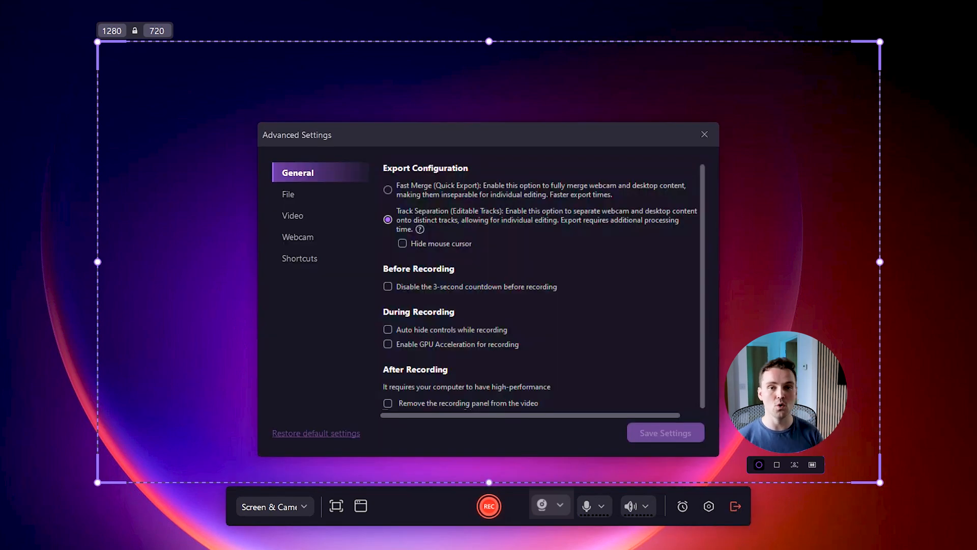
click(388, 189)
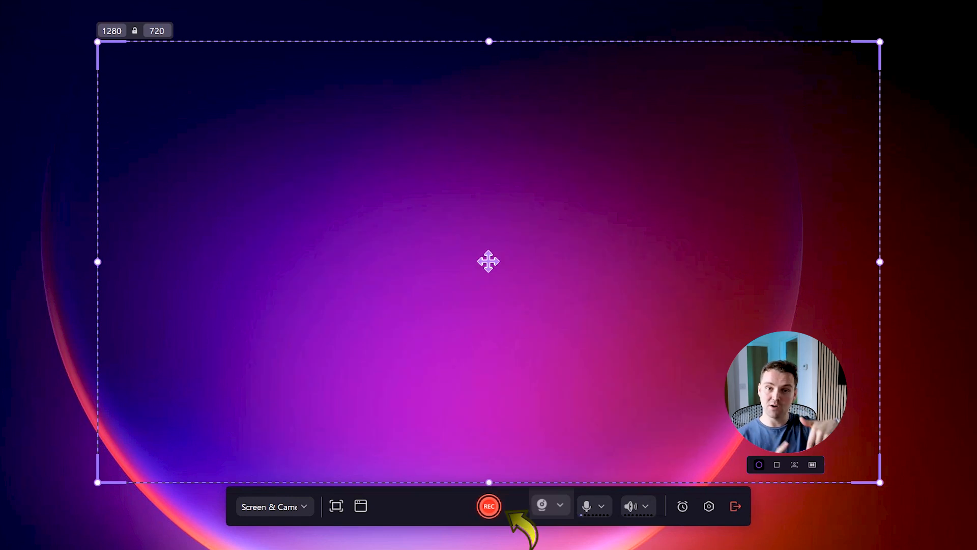
- Begin recording with REC, expand the drawing toolbar and show the highlight colour palette
click(488, 506)
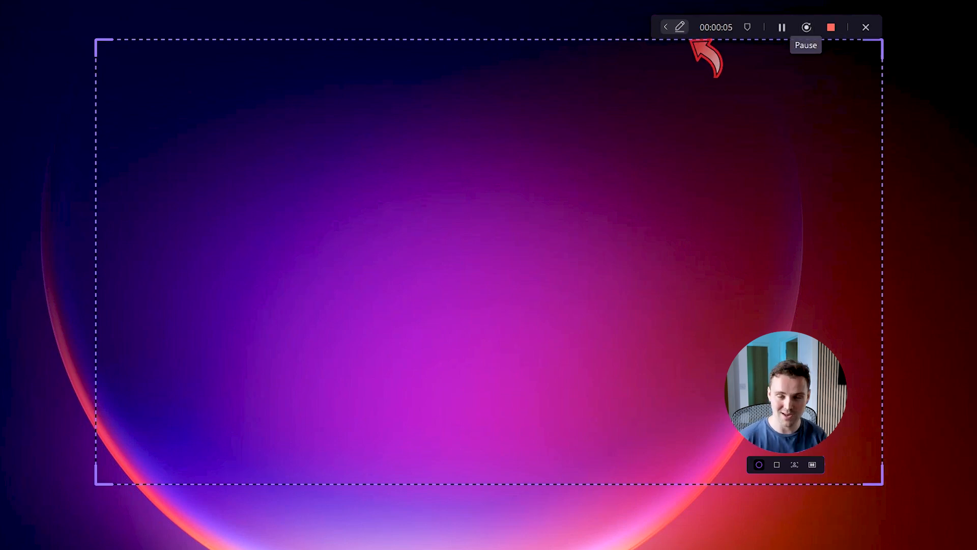
click(680, 27)
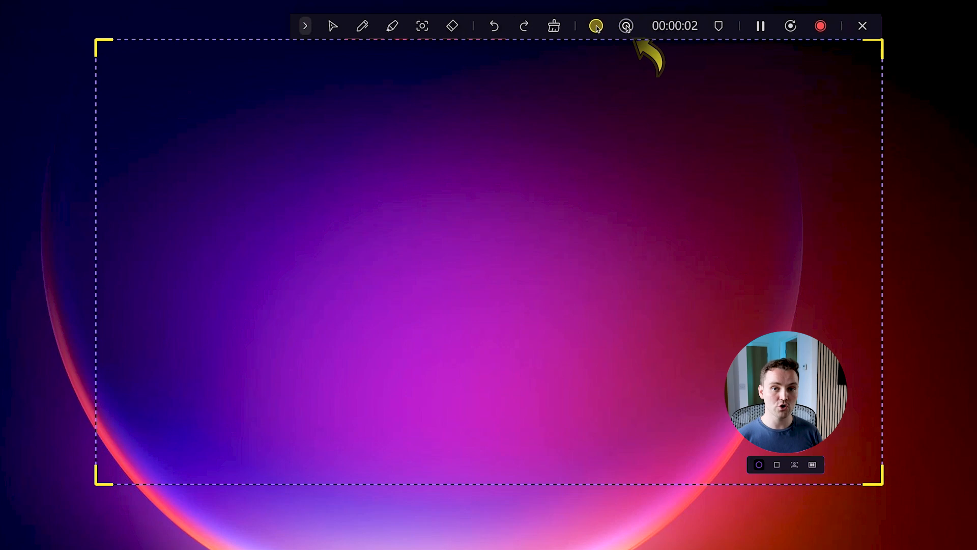
click(595, 26)
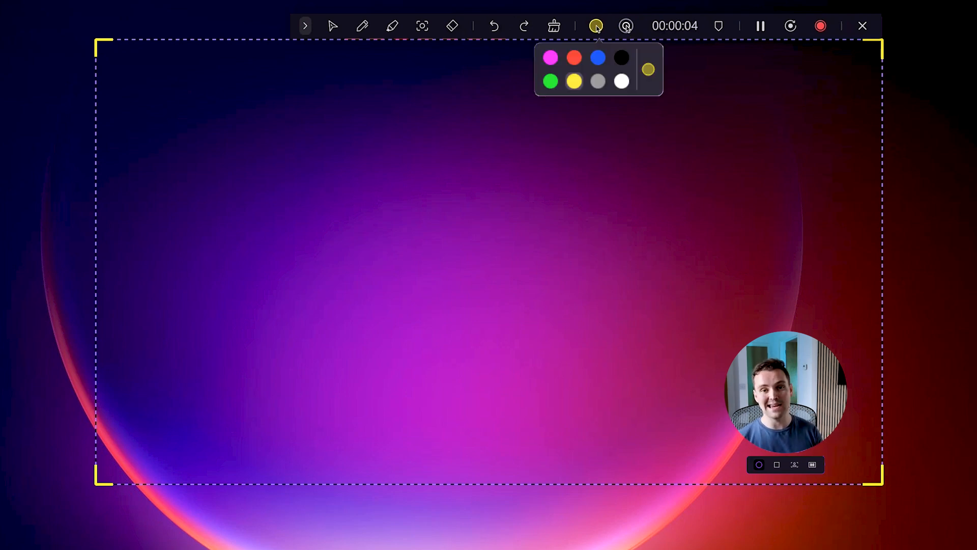
click(625, 26)
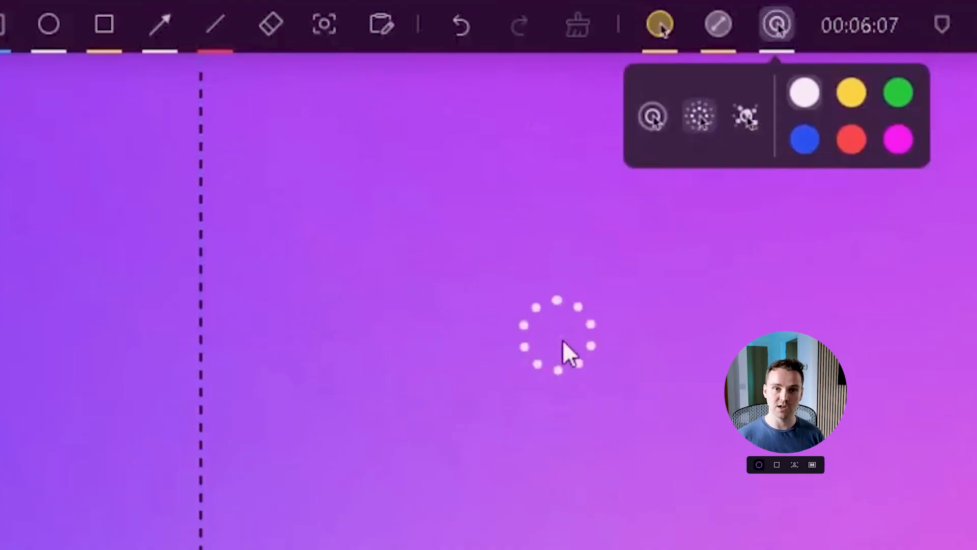
mouse_move(638, 415)
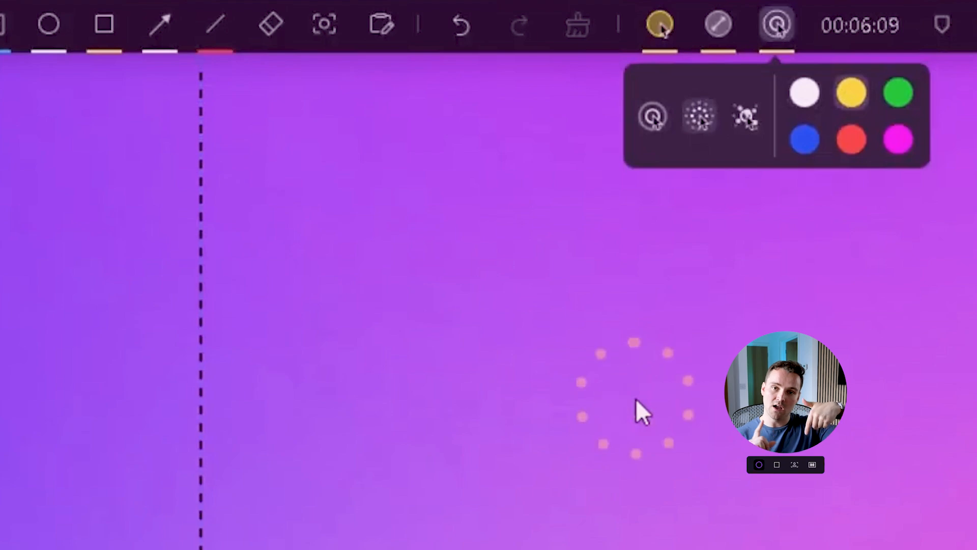
mouse_move(767, 156)
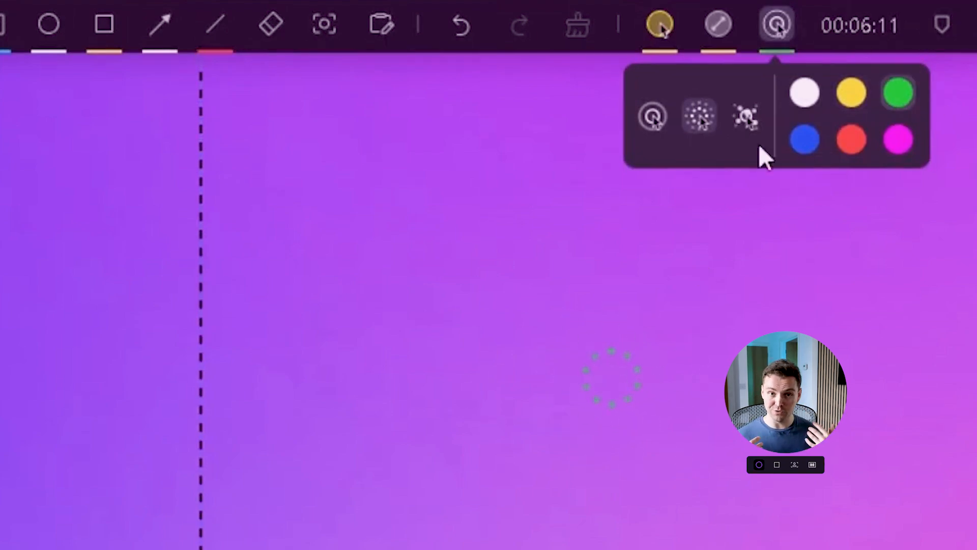
mouse_move(583, 368)
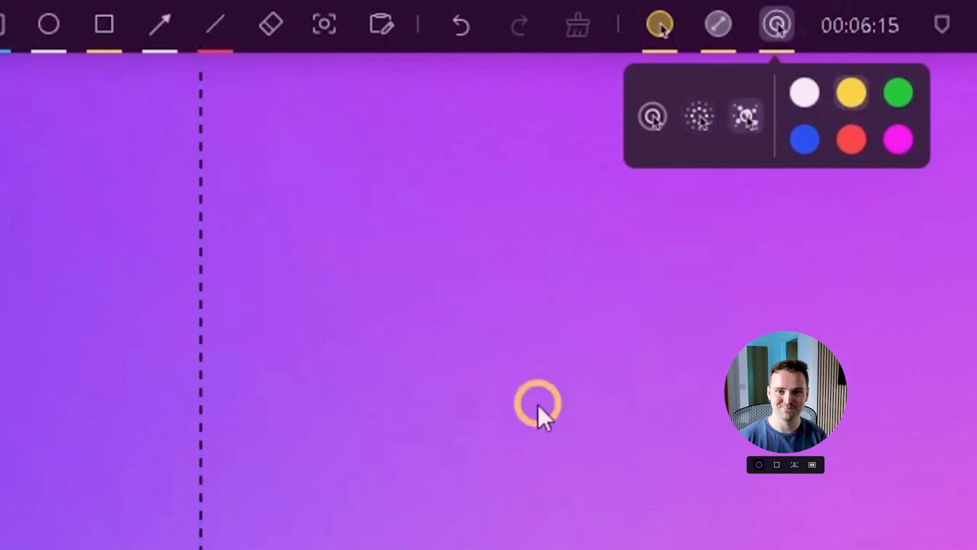
mouse_move(648, 380)
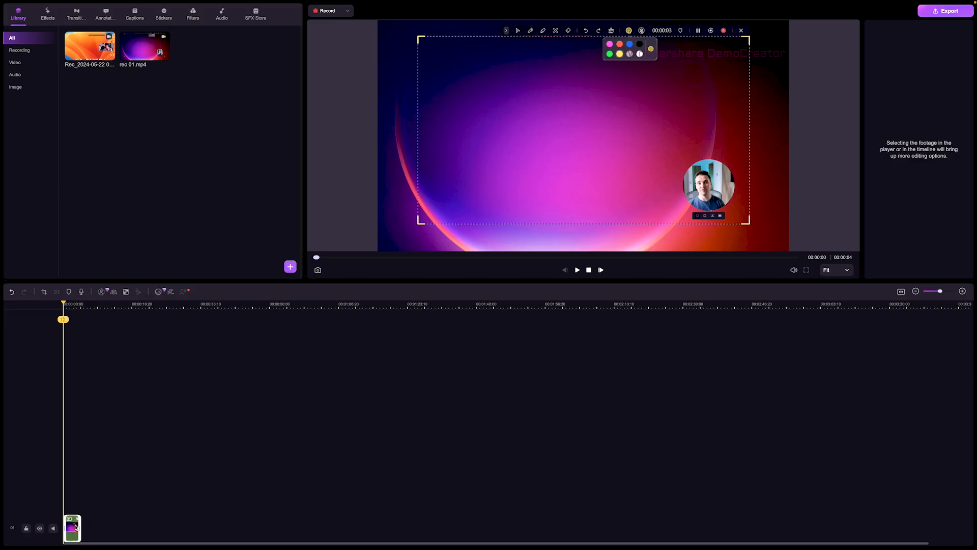
- Stop the recording so the clip loads into the DemoCreator editor timeline
click(73, 527)
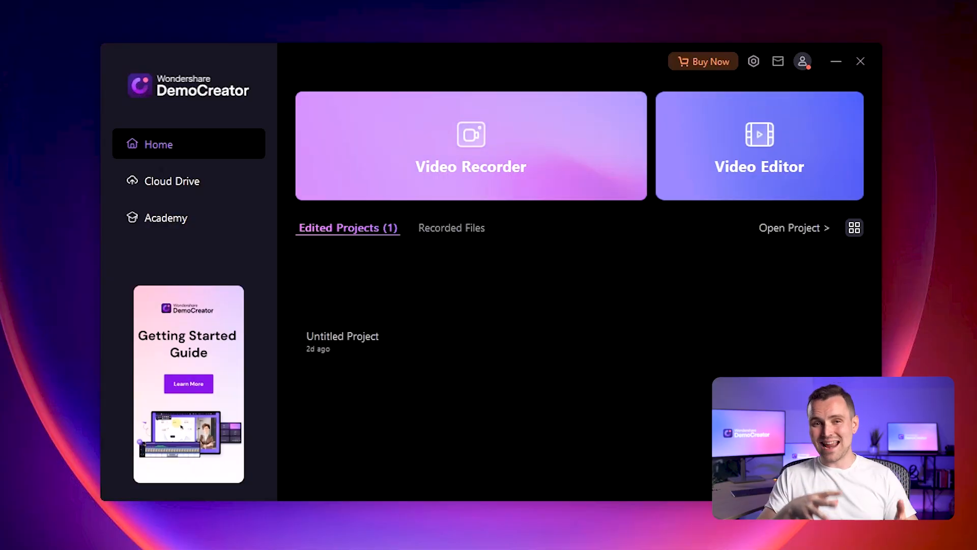
- Reopen the Video Recorder chooser from the home screen and point to the Screen tile
click(471, 145)
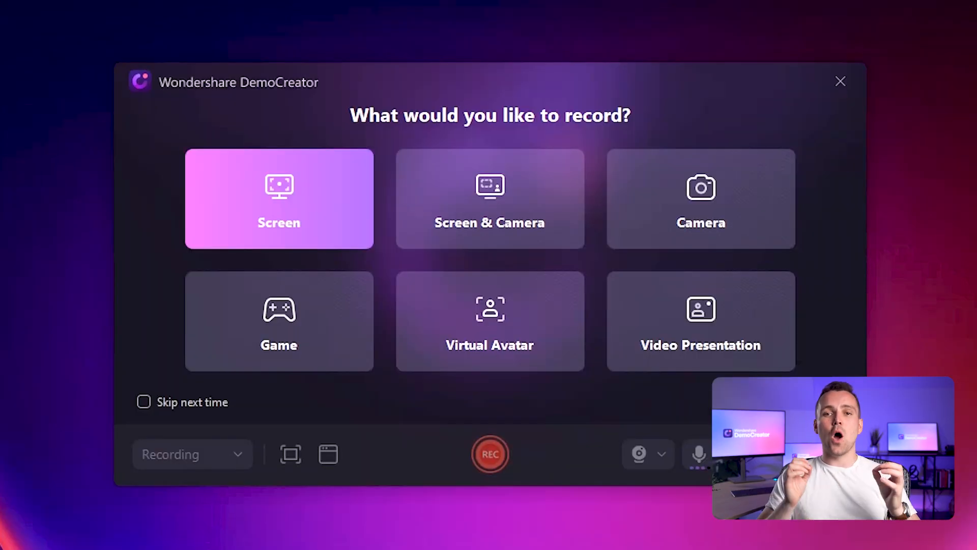
click(278, 198)
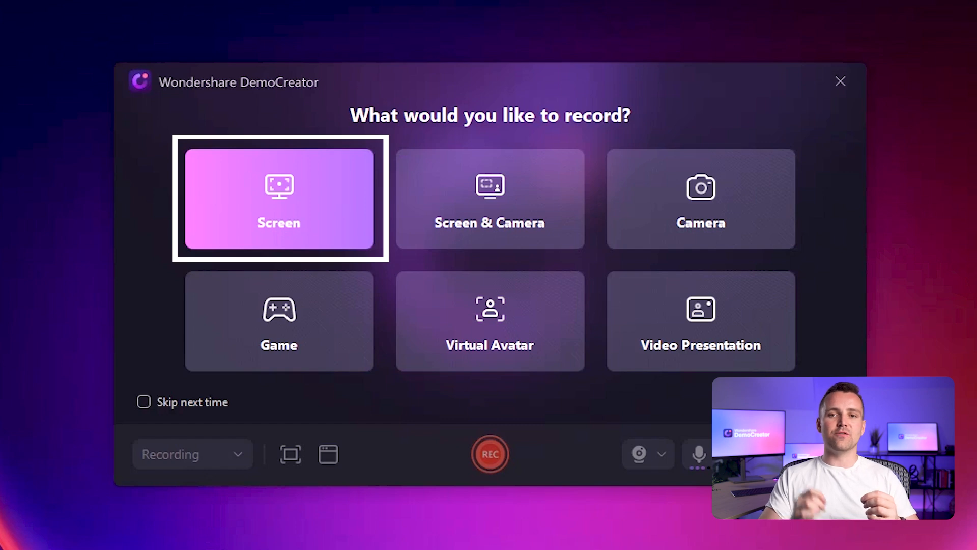